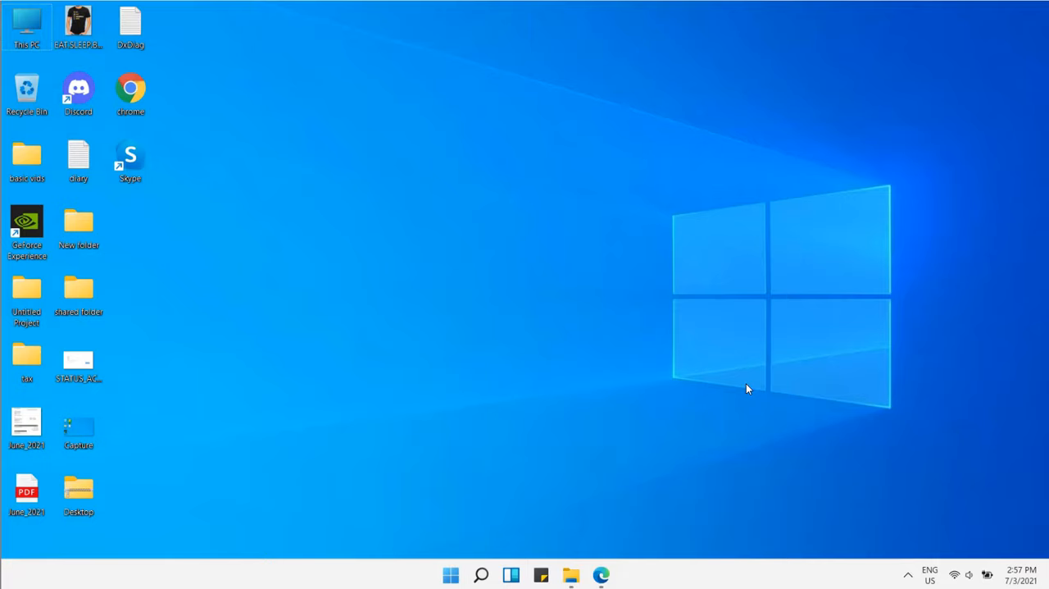
pyautogui.moveTo(571, 455)
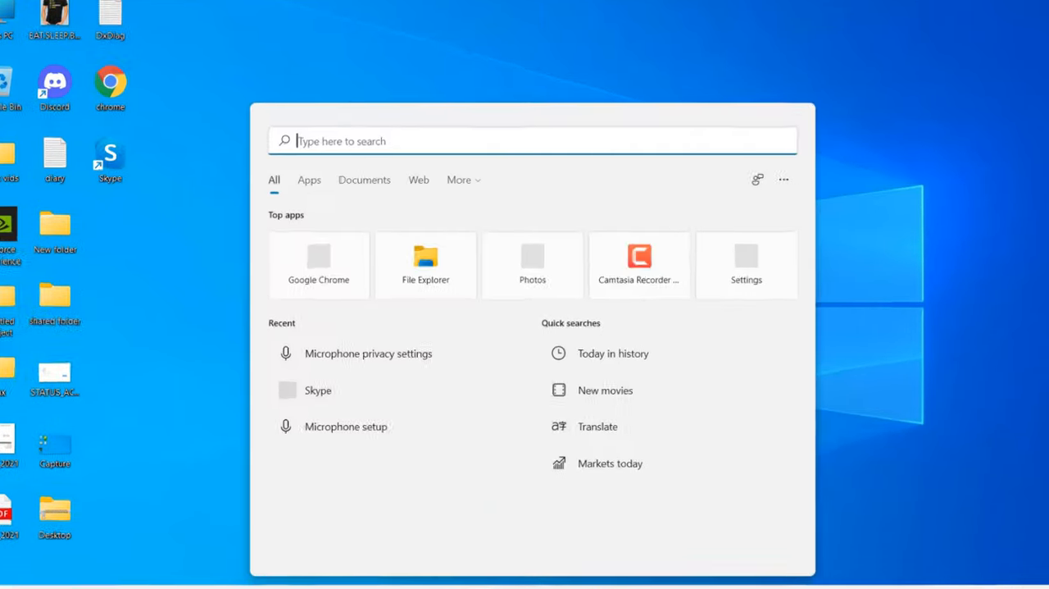
# Search Windows for 'microphone' so Microphone privacy settings shows as best match
pyautogui.write('micr')
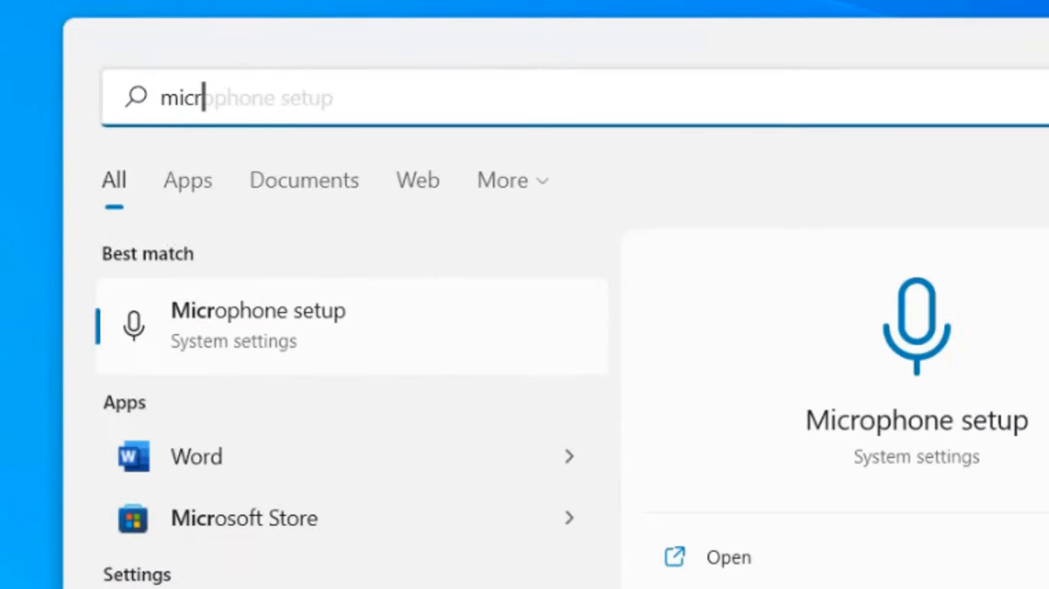
pyautogui.write('ophone privacy settings')
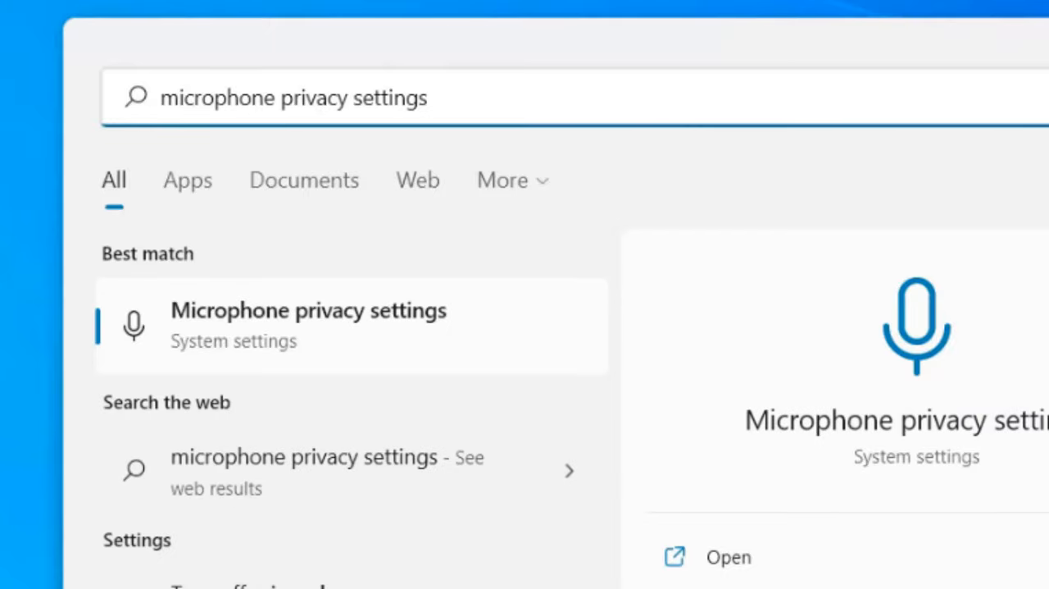
pyautogui.moveTo(410, 353)
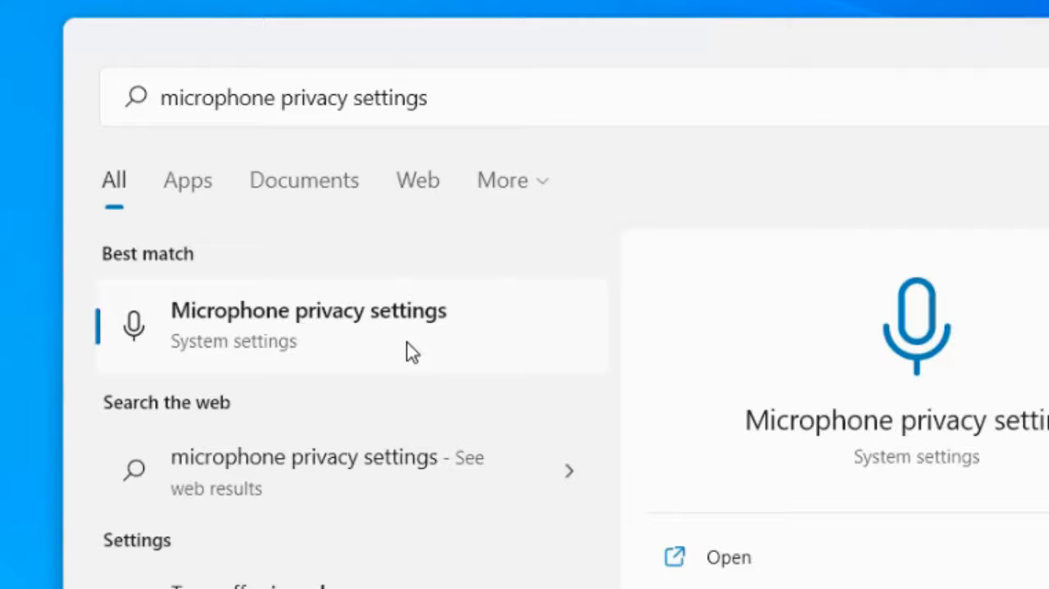
# Open Microphone privacy settings, turn microphone access off and back on, and check Skype's access
pyautogui.click(307, 326)
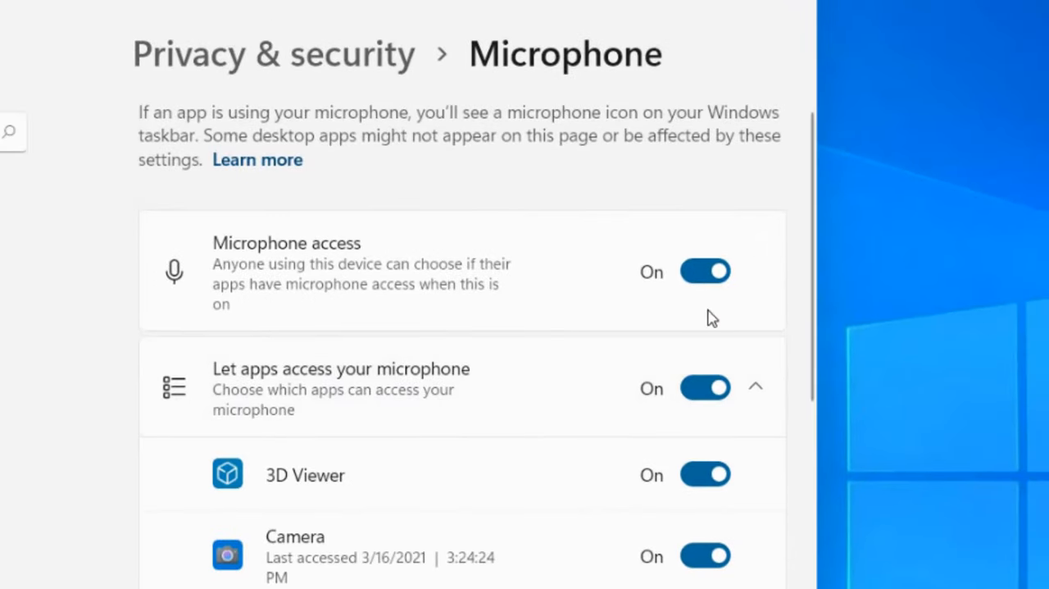
pyautogui.moveTo(705, 271)
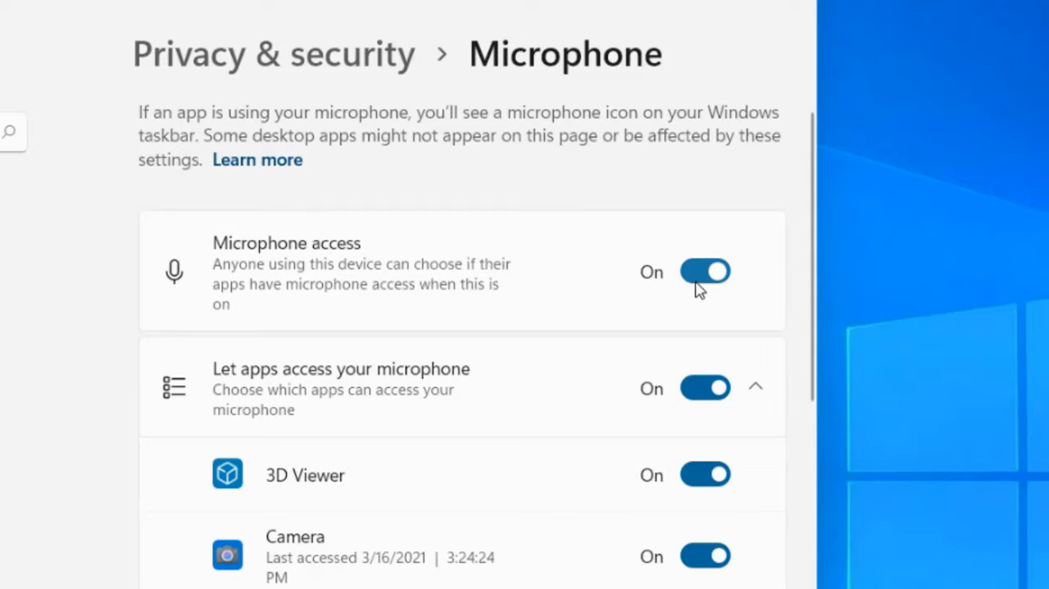
pyautogui.click(705, 271)
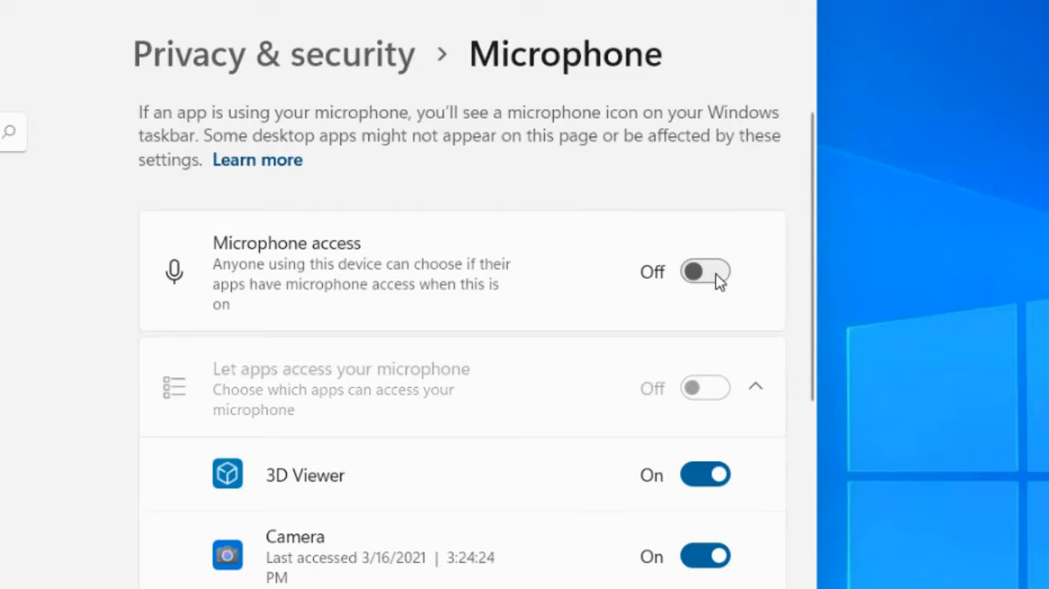
pyautogui.click(705, 271)
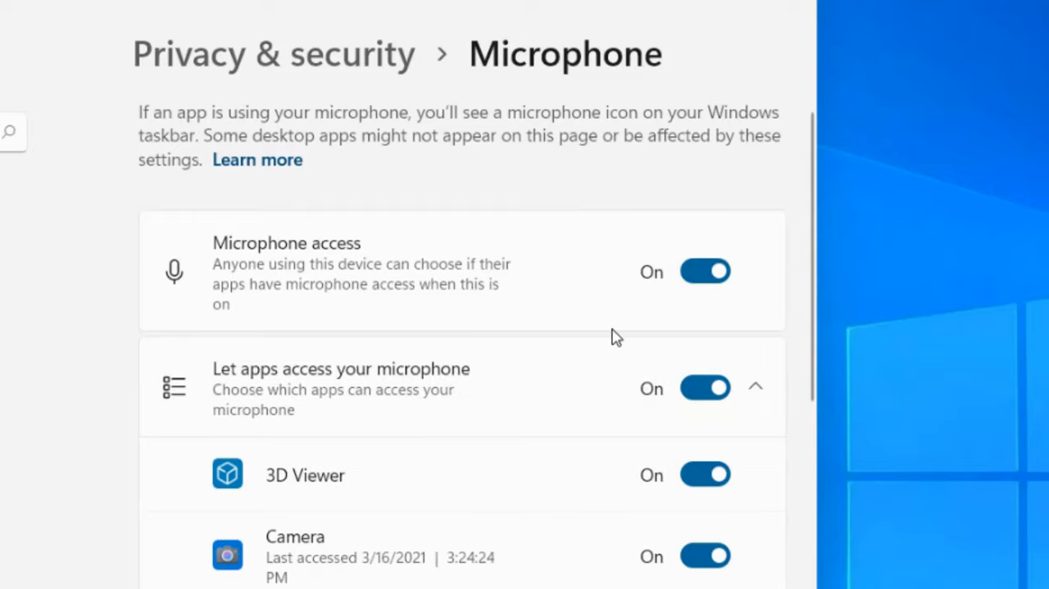
pyautogui.moveTo(627, 402)
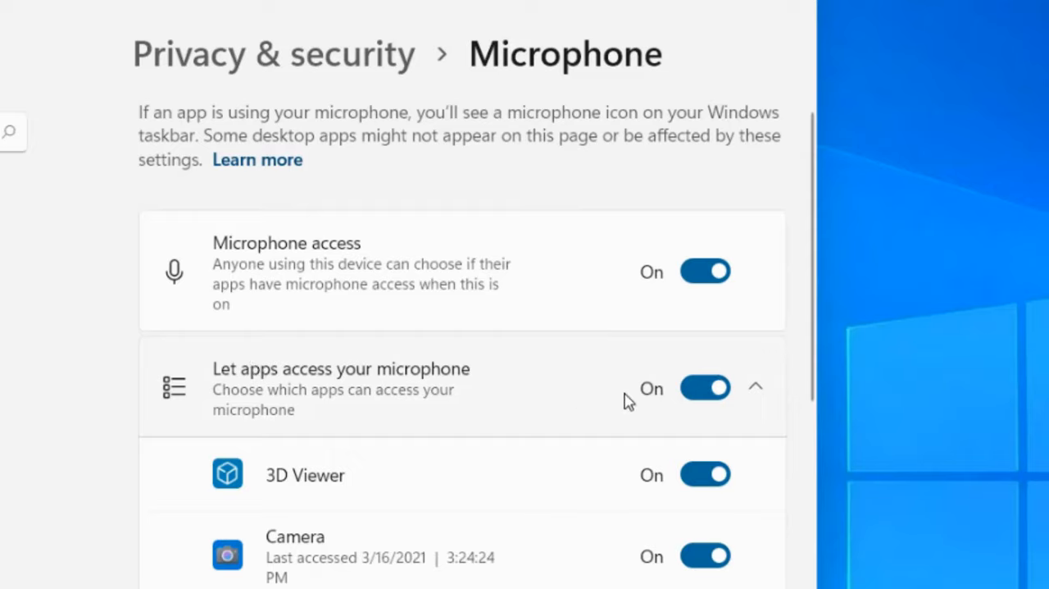
pyautogui.moveTo(696, 439)
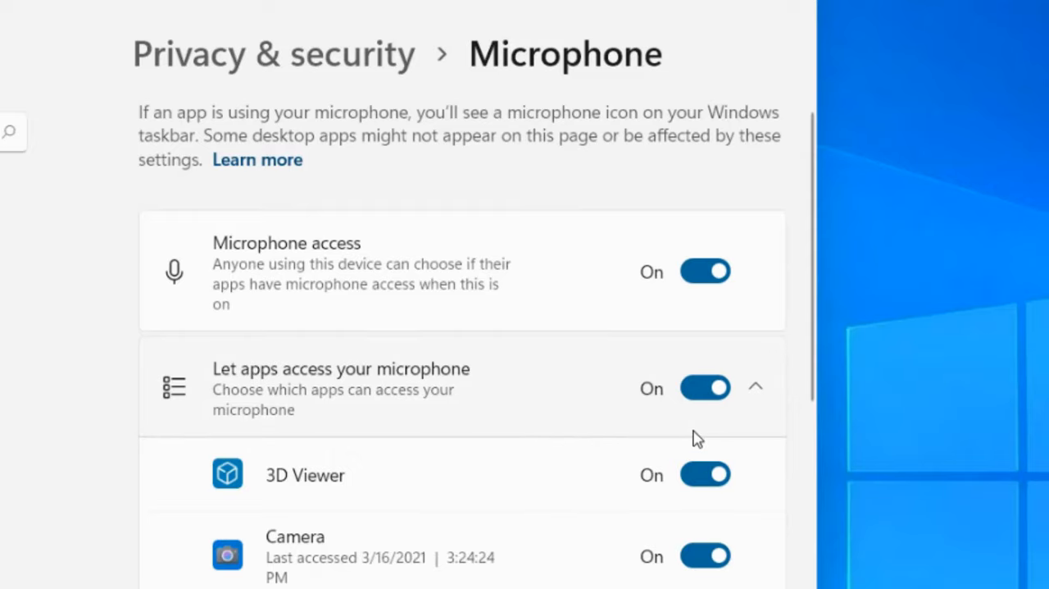
pyautogui.moveTo(706, 345)
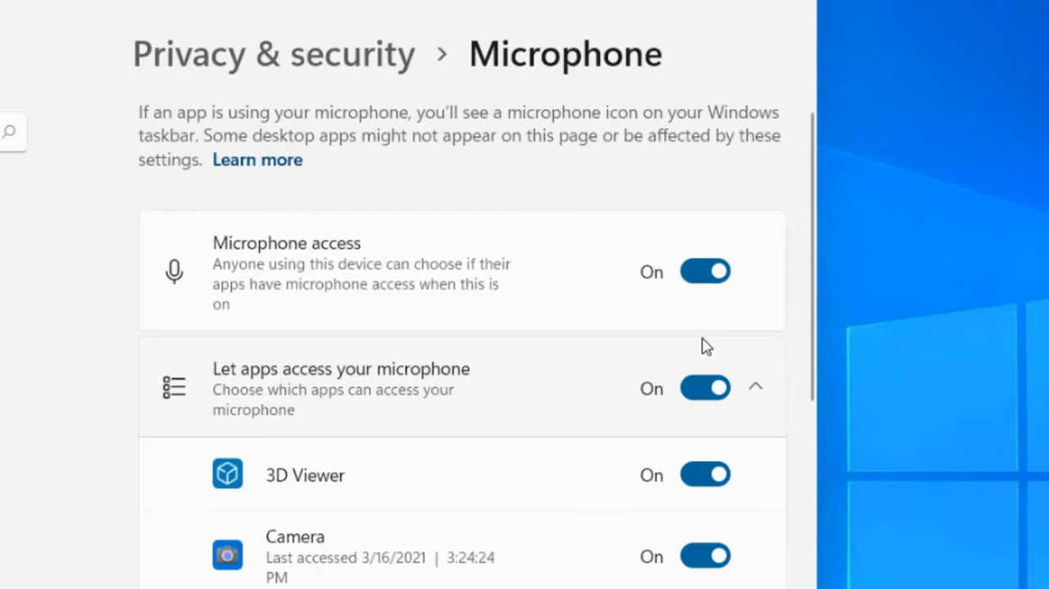
pyautogui.scroll(-3)
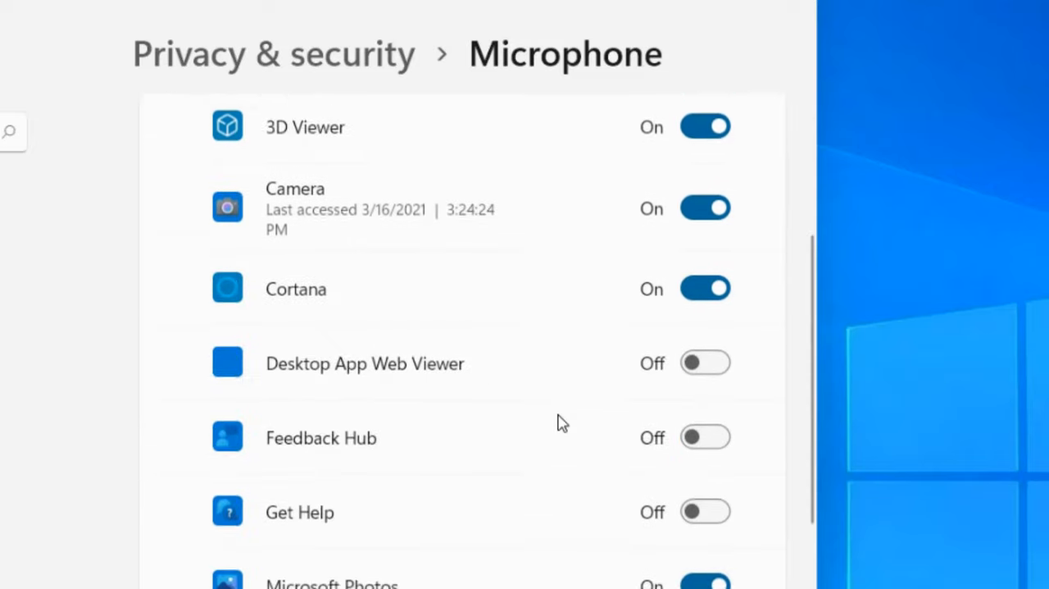
pyautogui.scroll(-3)
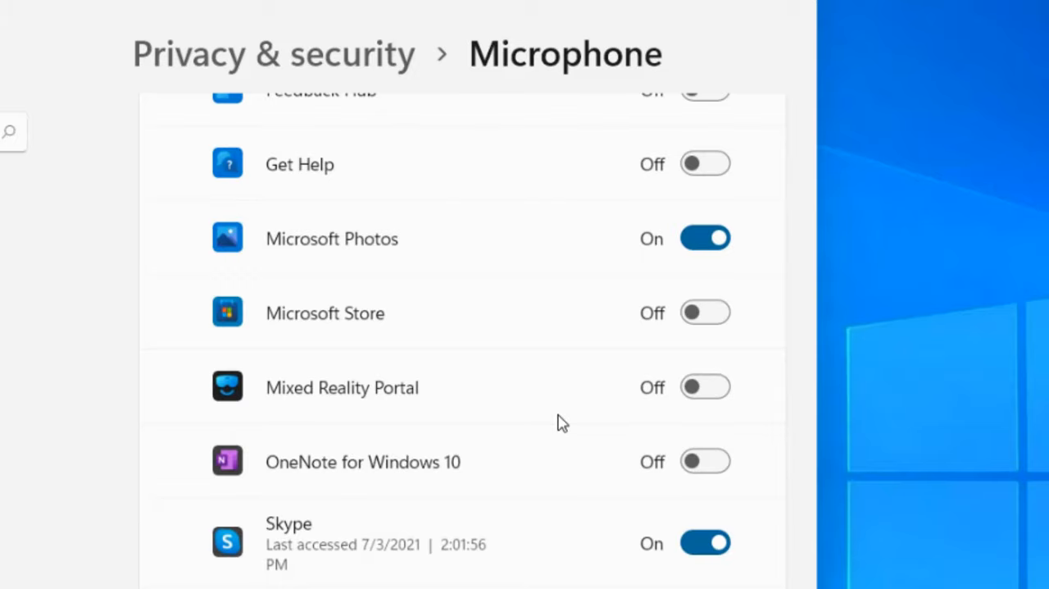
pyautogui.scroll(-3)
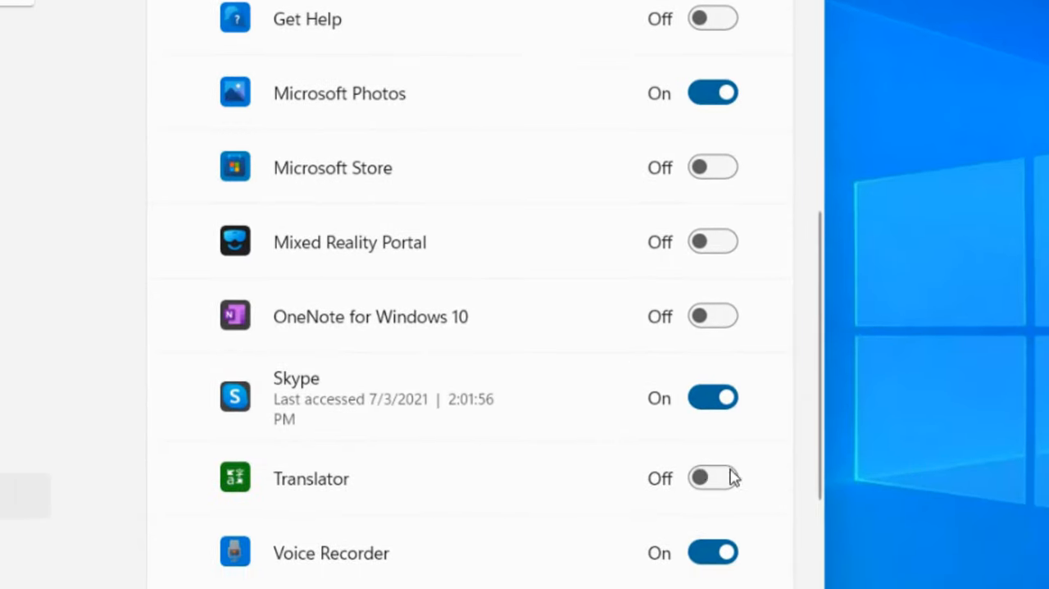
pyautogui.moveTo(725, 387)
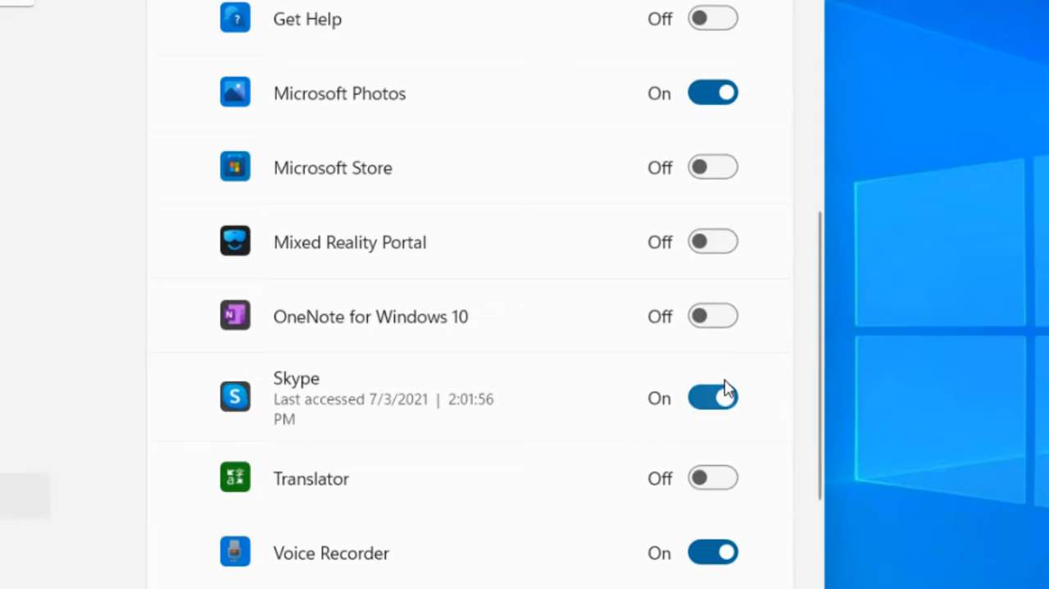
pyautogui.moveTo(666, 394)
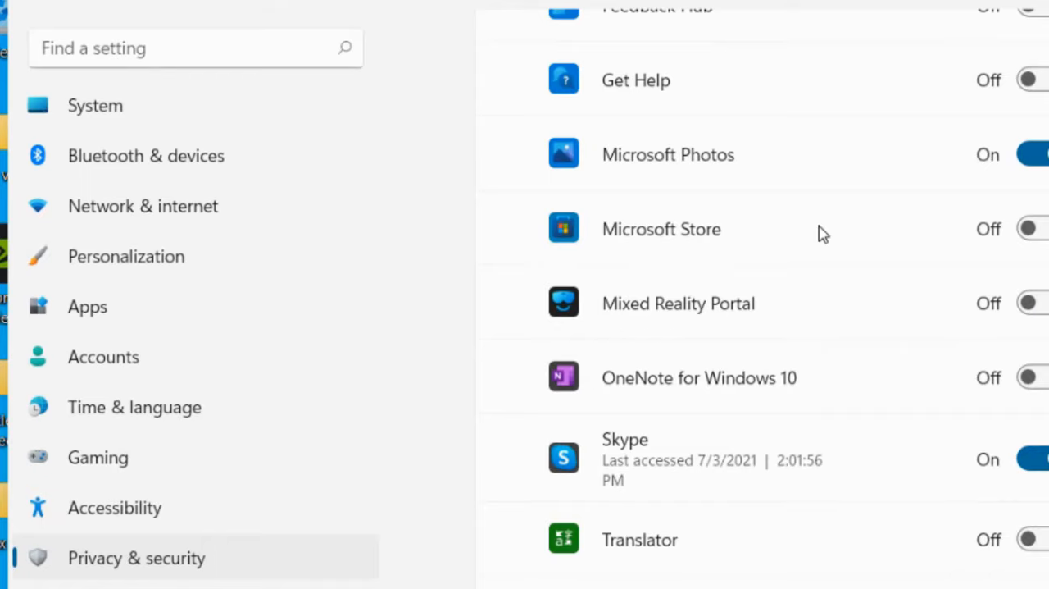
pyautogui.moveTo(95, 105)
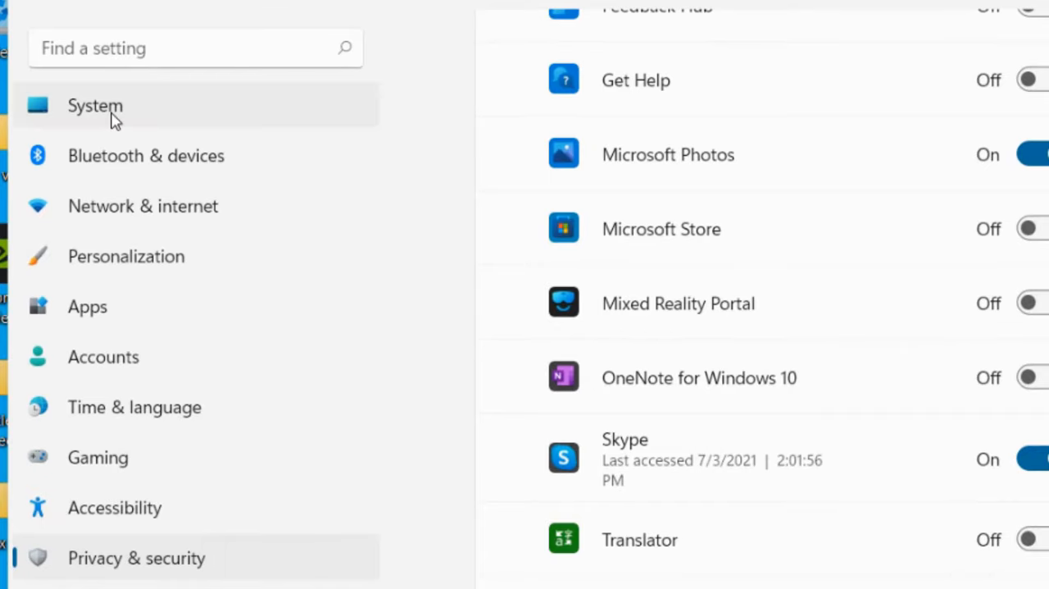
# Choose Microphone (Samson GoMic) as the input device in System > Sound, then close Settings
pyautogui.click(95, 105)
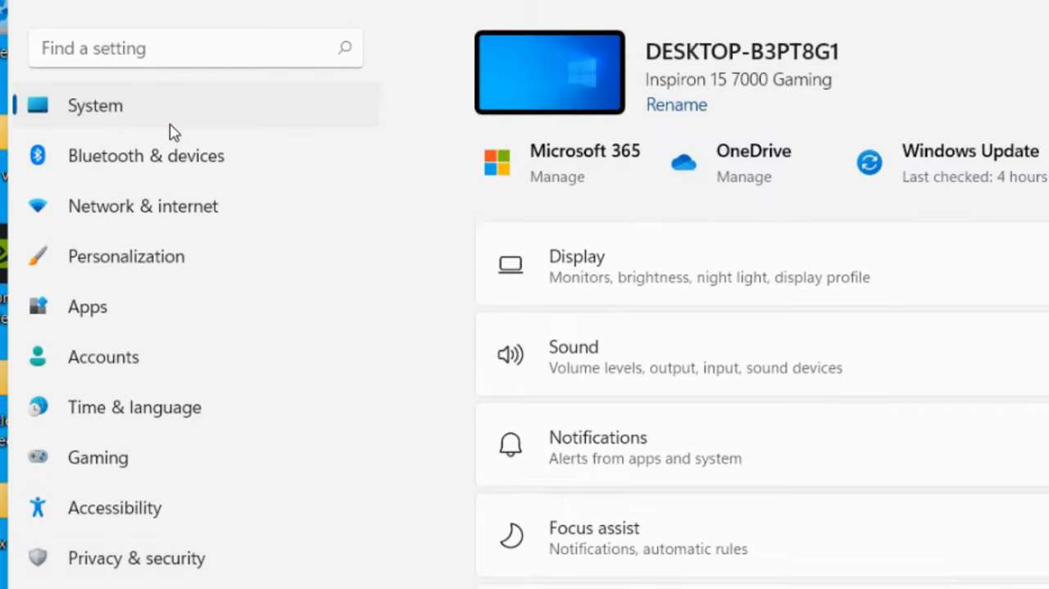
pyautogui.scroll(-3)
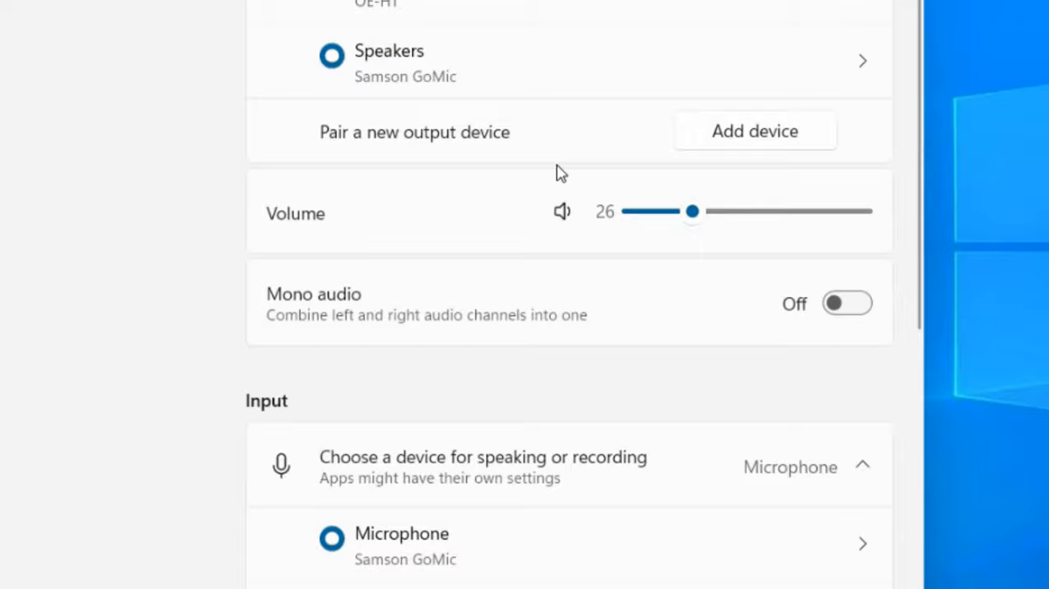
pyautogui.scroll(-3)
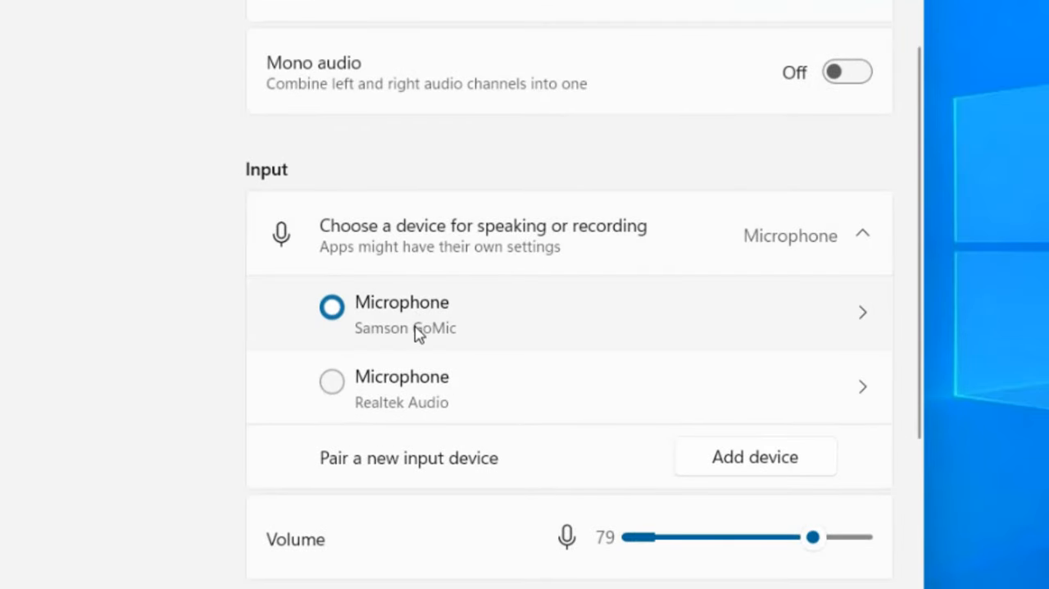
pyautogui.scroll(-3)
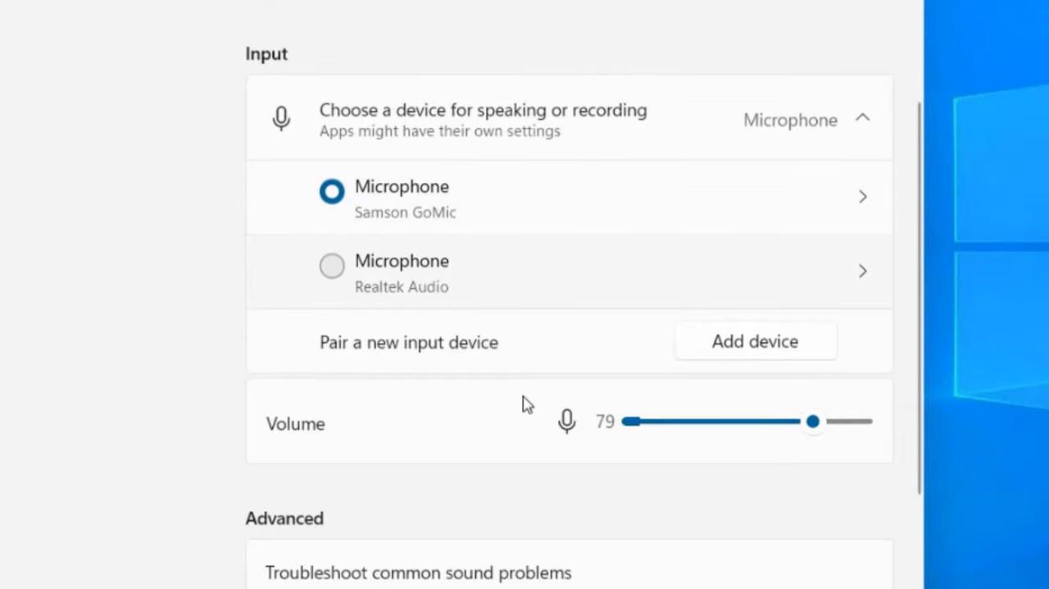
pyautogui.moveTo(682, 438)
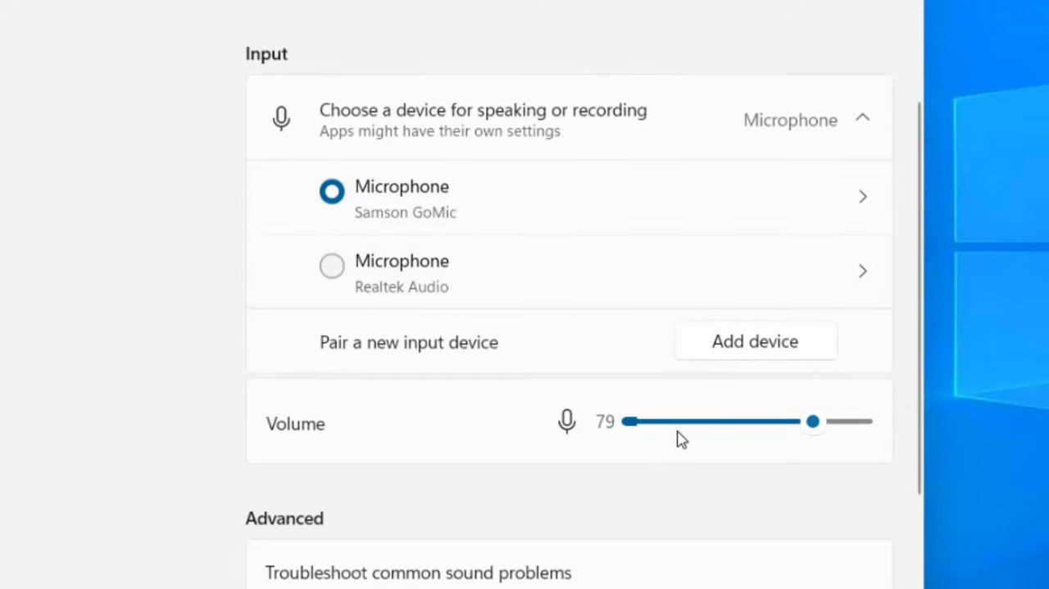
pyautogui.moveTo(656, 448)
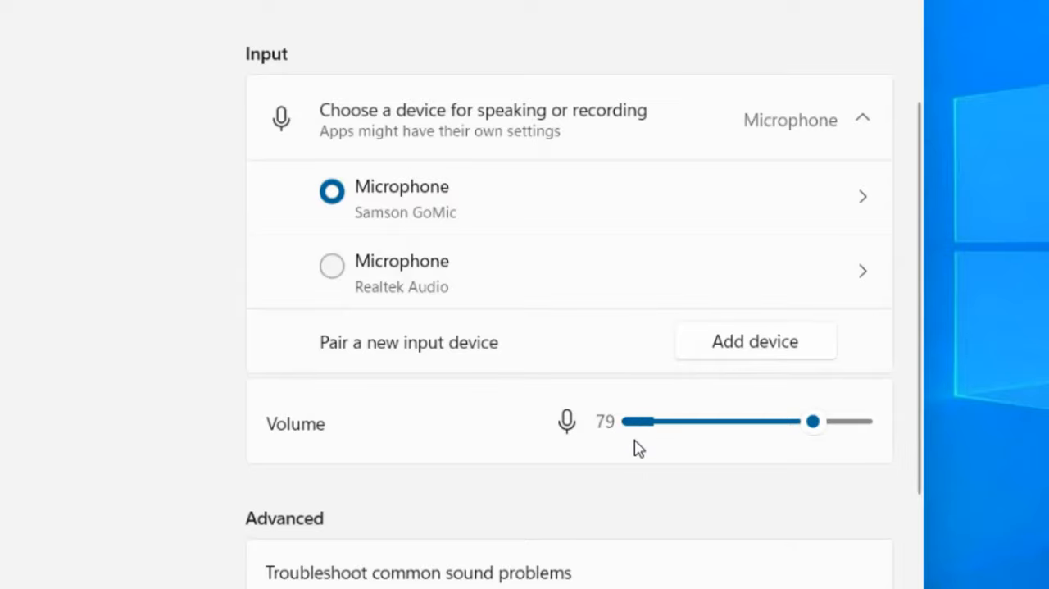
pyautogui.moveTo(488, 274)
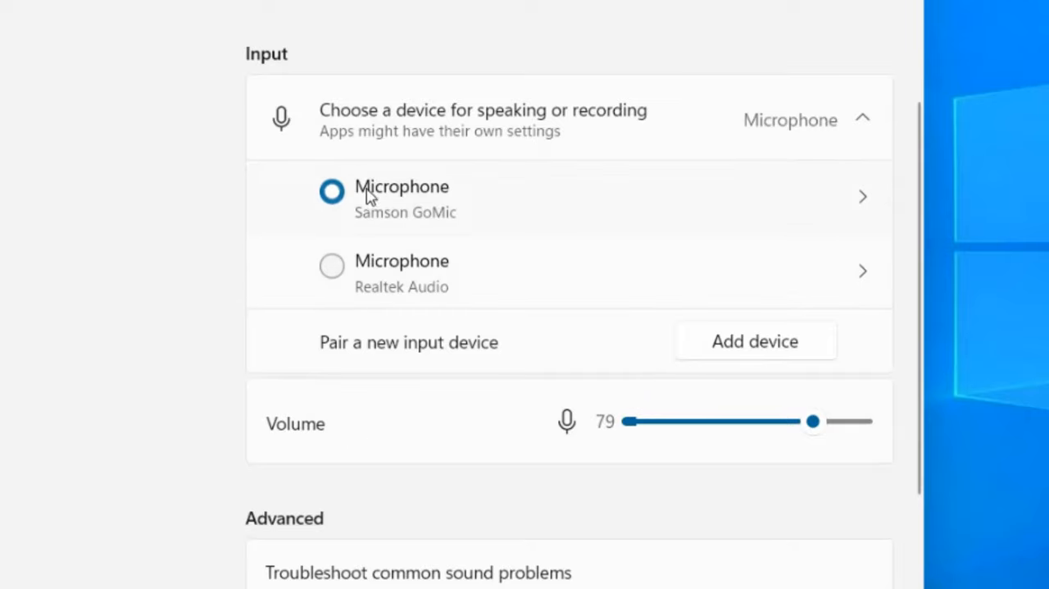
pyautogui.moveTo(345, 241)
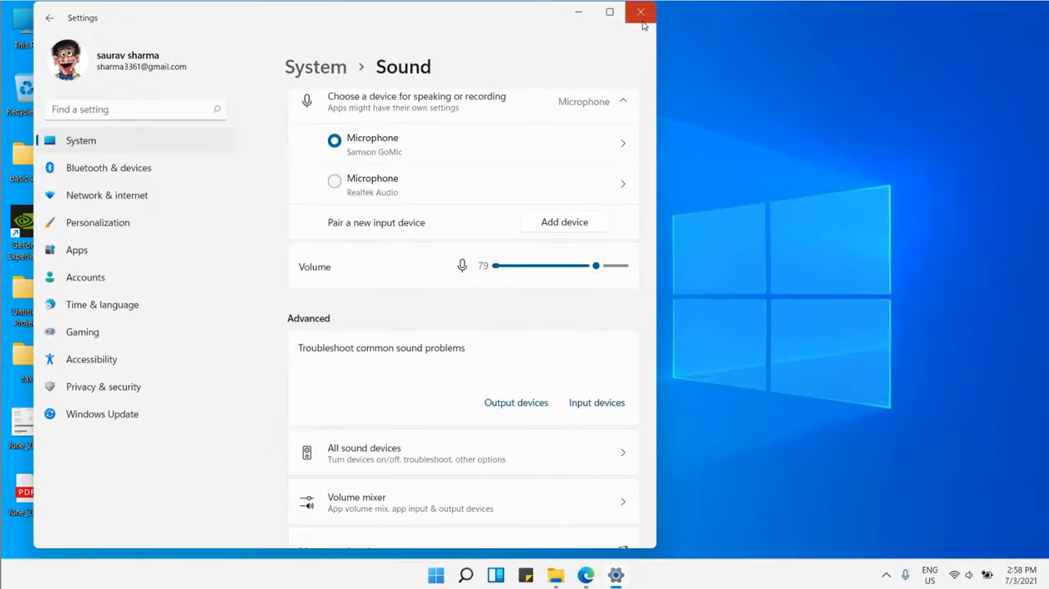
pyautogui.click(642, 12)
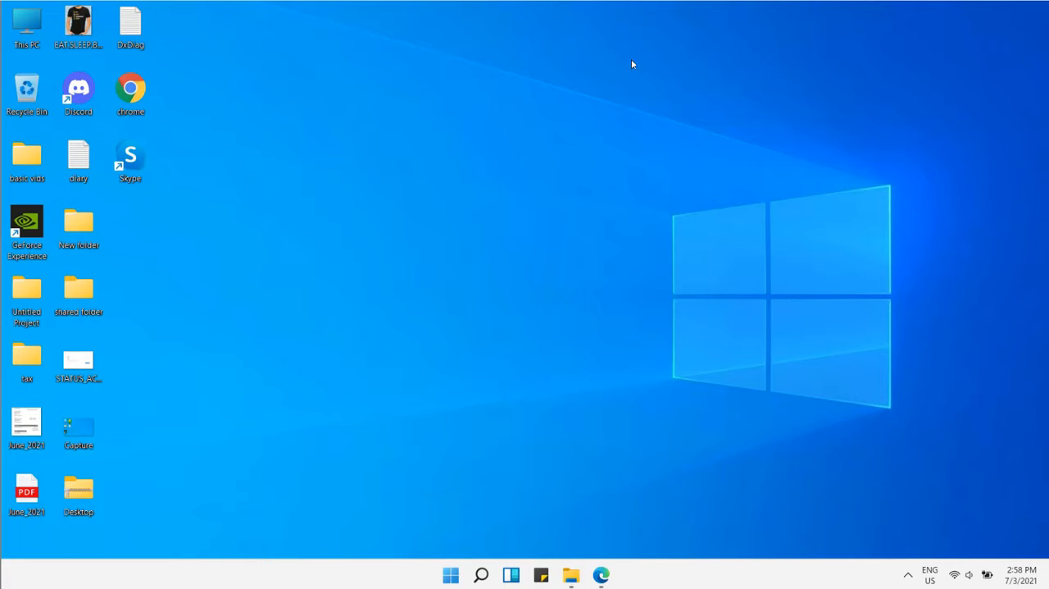
# Search for 'skyp' and launch Skype from the best match
pyautogui.click(481, 575)
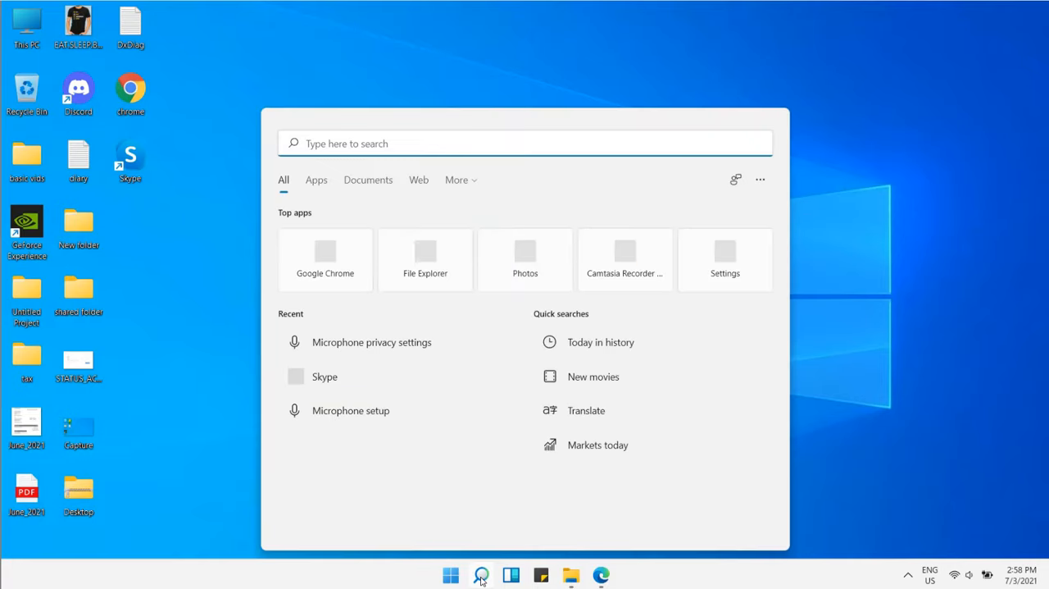
pyautogui.write('skyp')
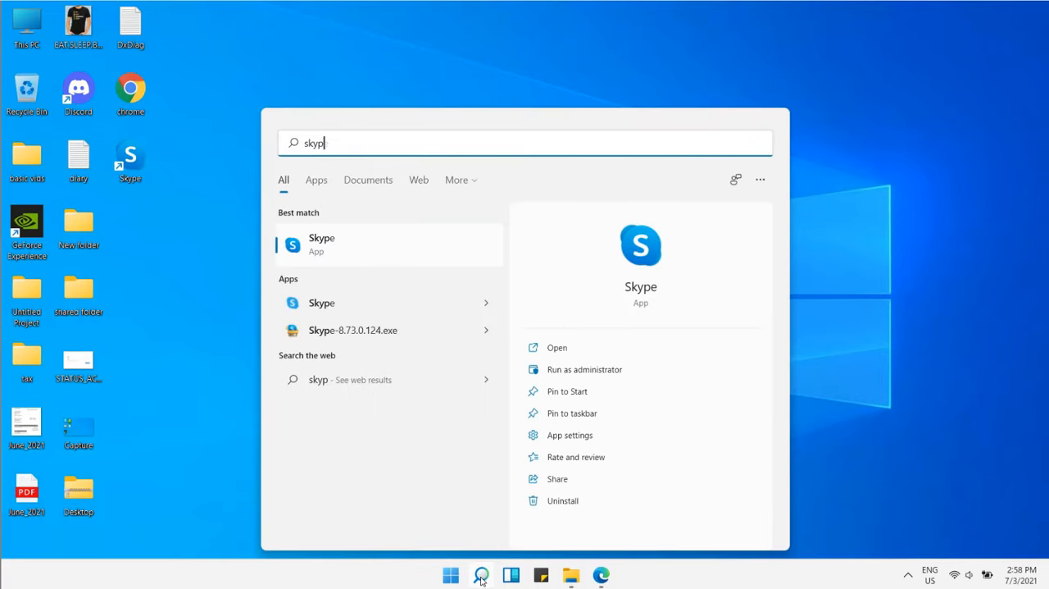
pyautogui.click(557, 346)
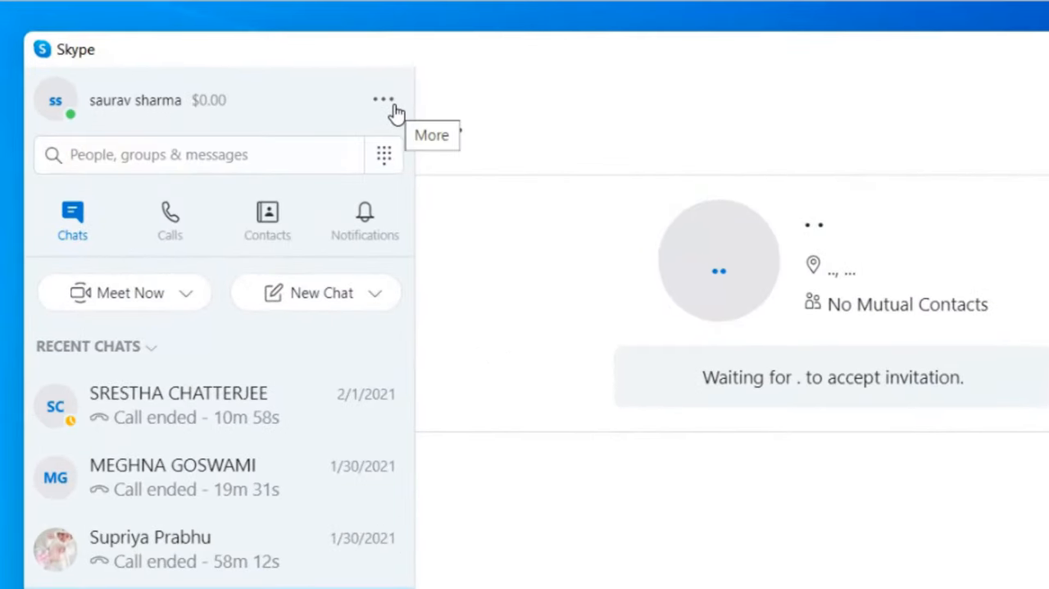
# Open Skype Settings at Audio & Video to switch the microphone to Samson GoMic
pyautogui.click(383, 100)
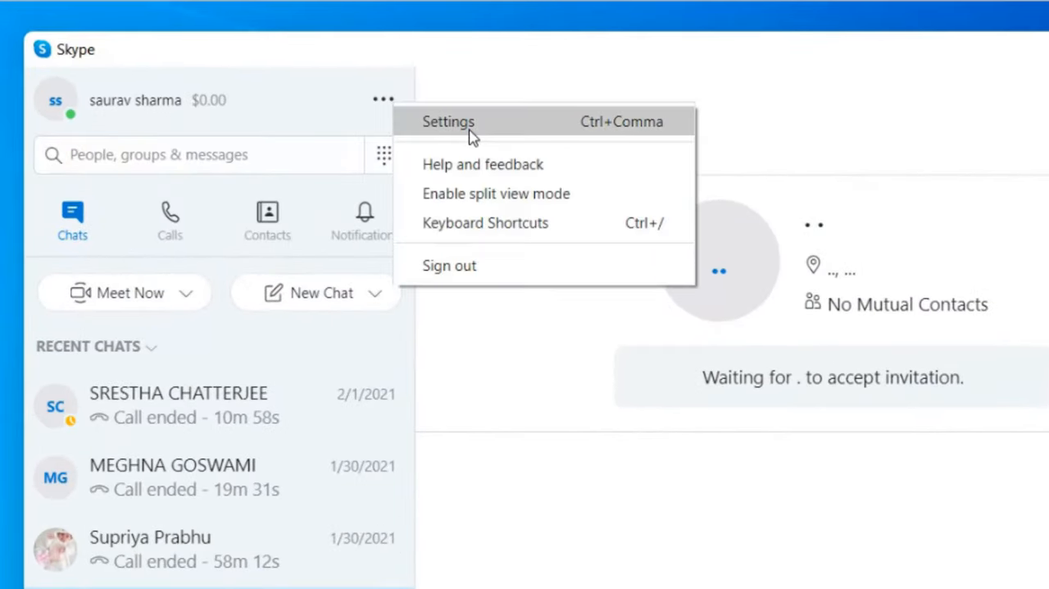
pyautogui.click(447, 121)
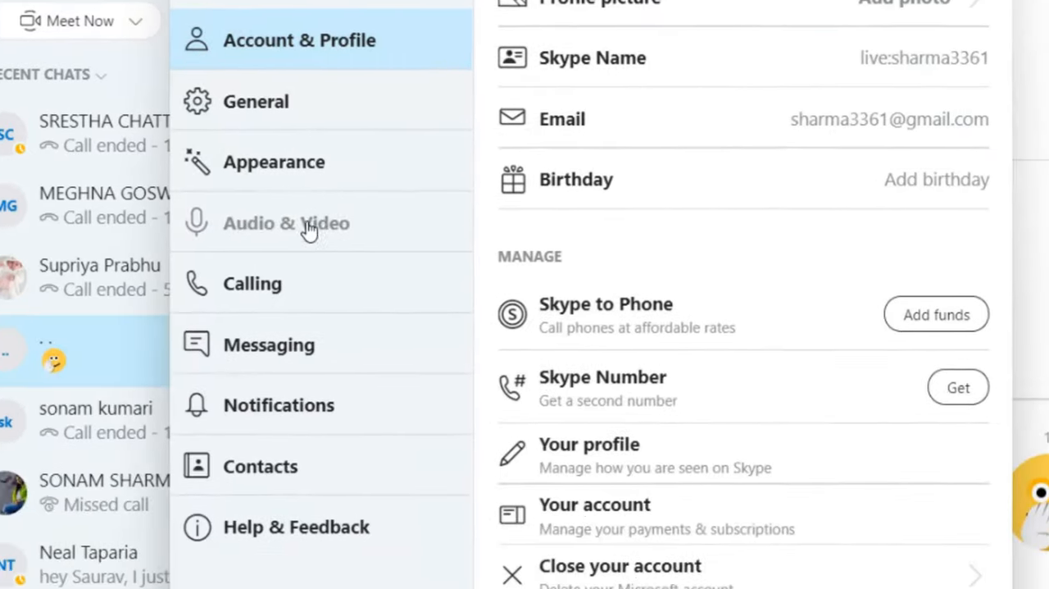
pyautogui.click(286, 223)
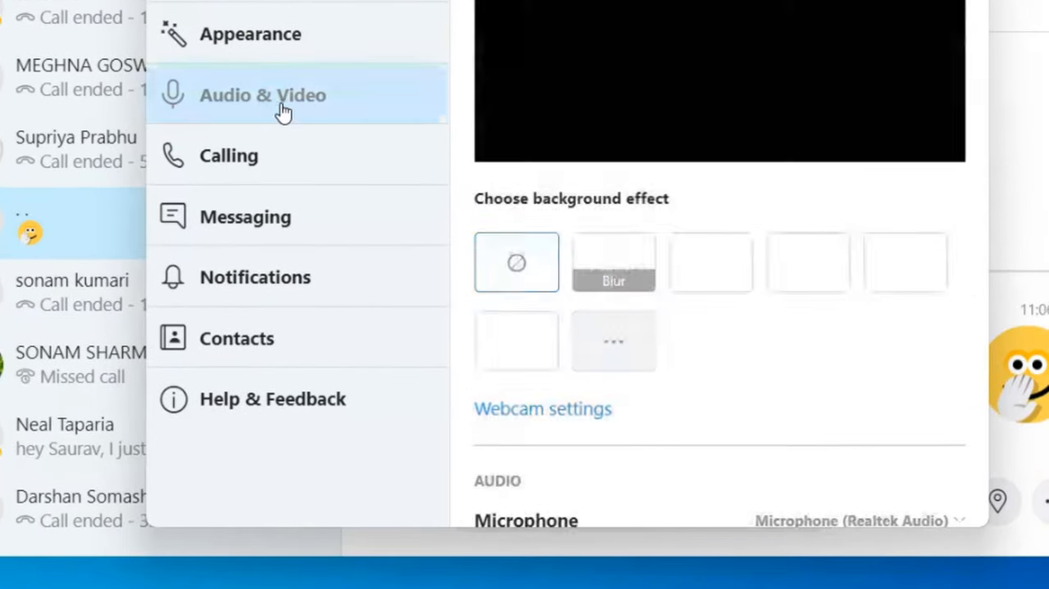
pyautogui.scroll(-3)
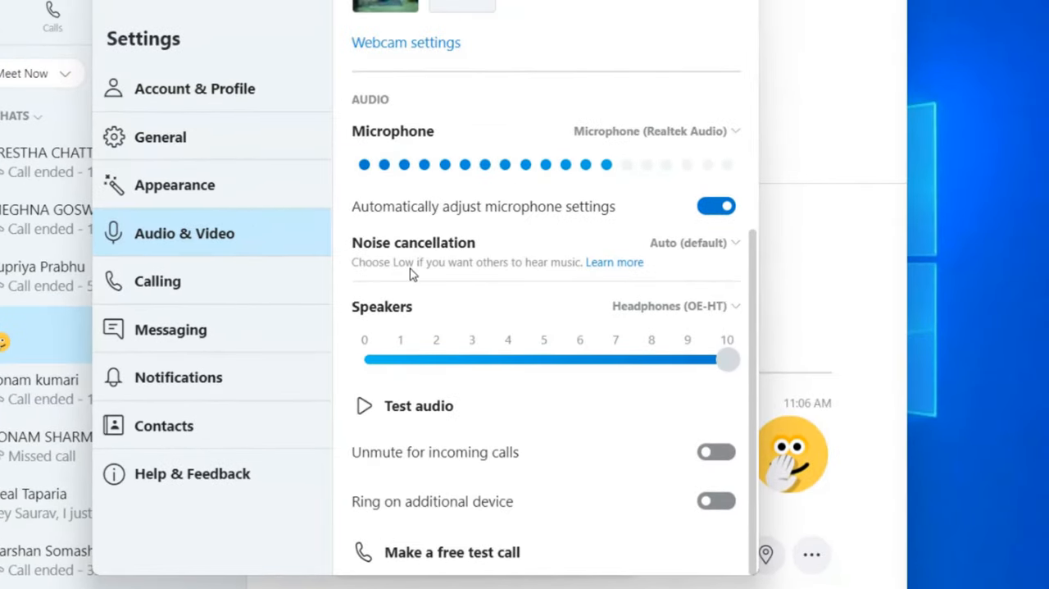
pyautogui.moveTo(696, 143)
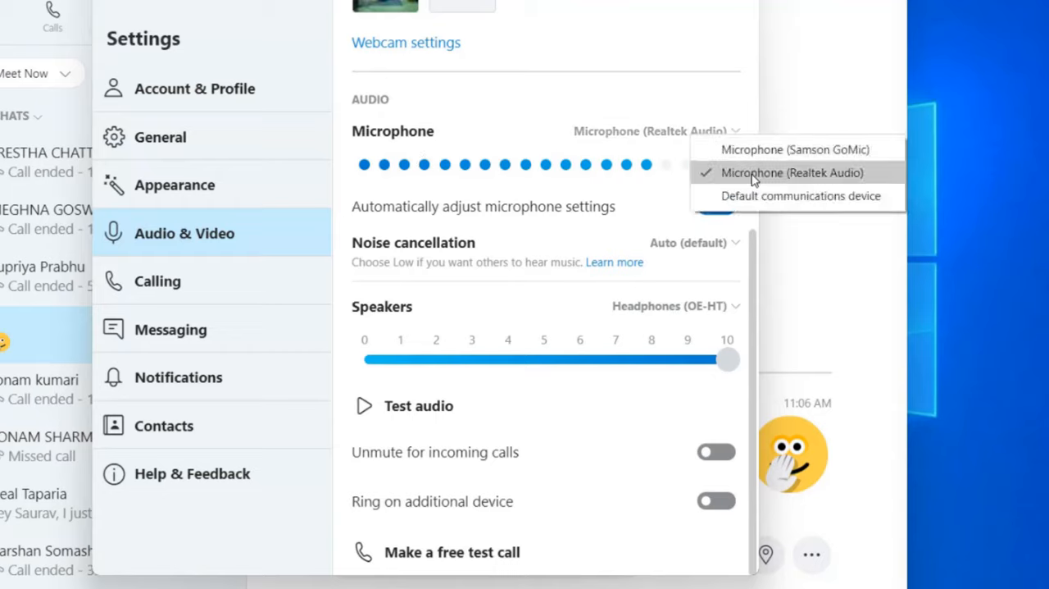
pyautogui.moveTo(795, 149)
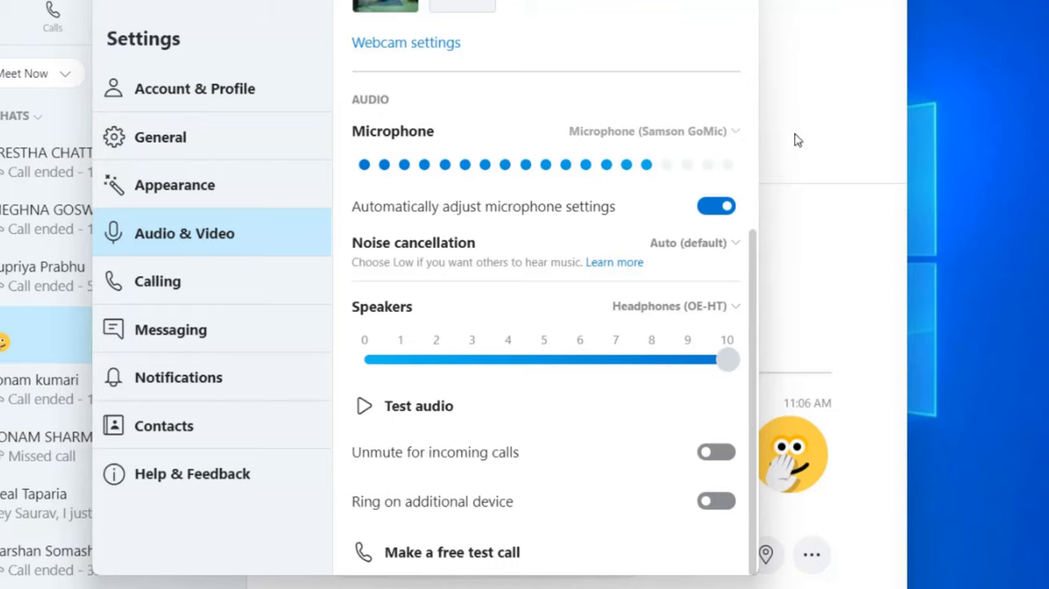
pyautogui.moveTo(631, 106)
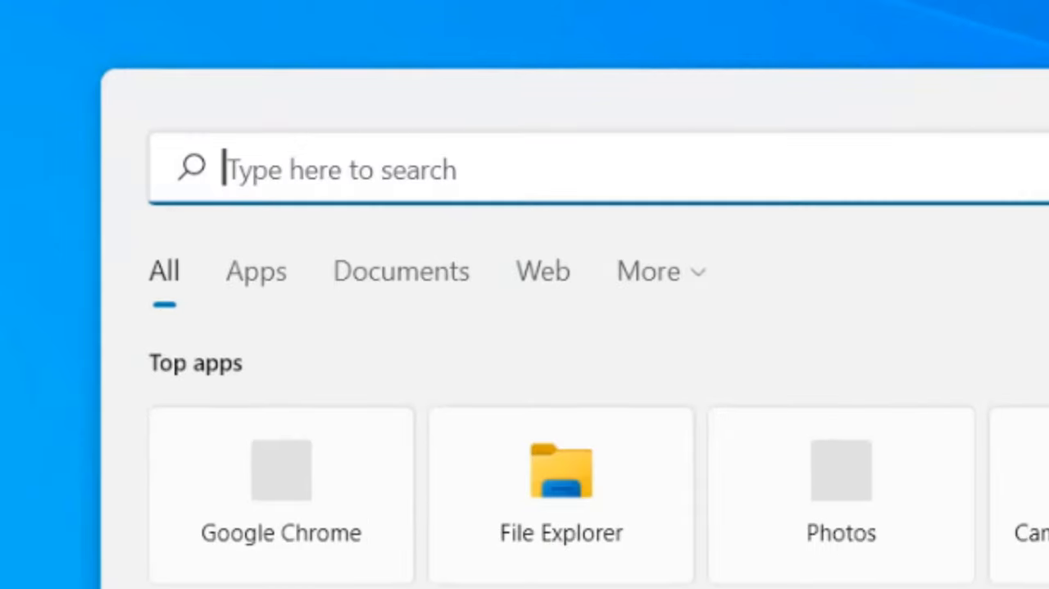
# Search 'mmsys.cpl' and open that Control panel item to show the Sound dialog
pyautogui.write('mmsys.c')
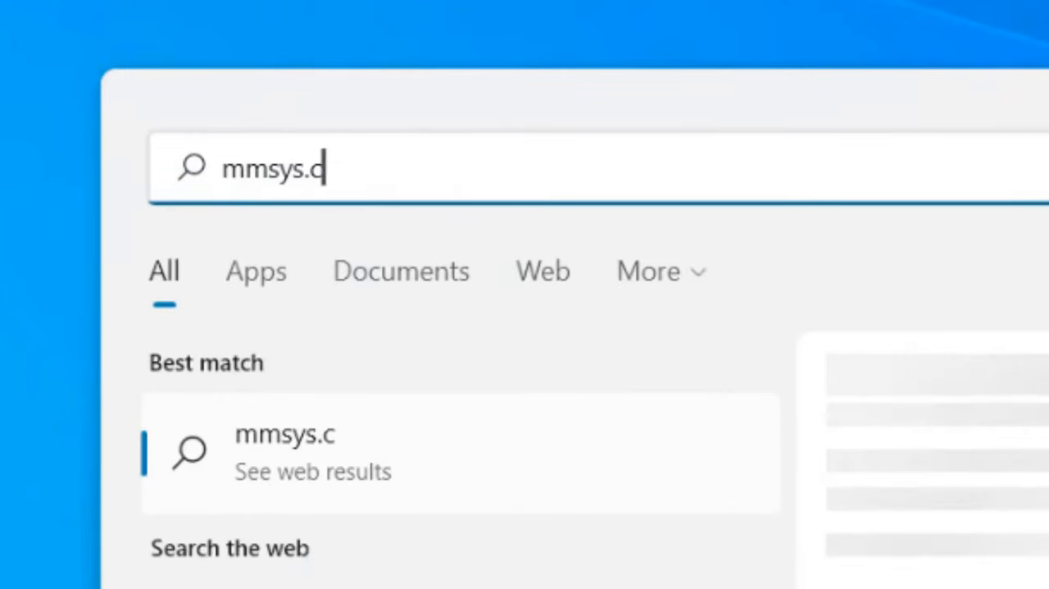
pyautogui.write('pl')
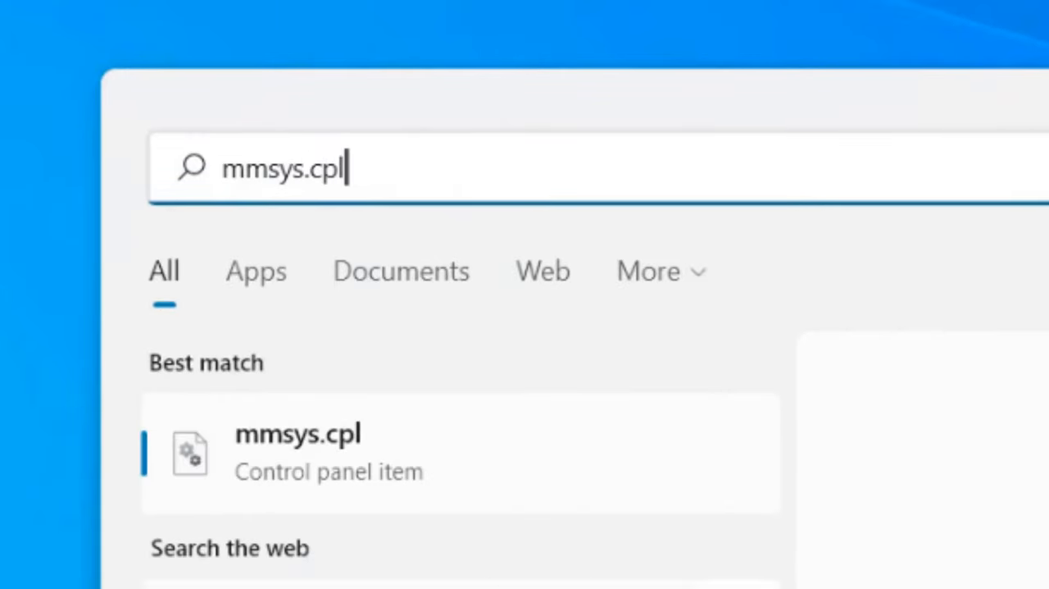
pyautogui.moveTo(366, 475)
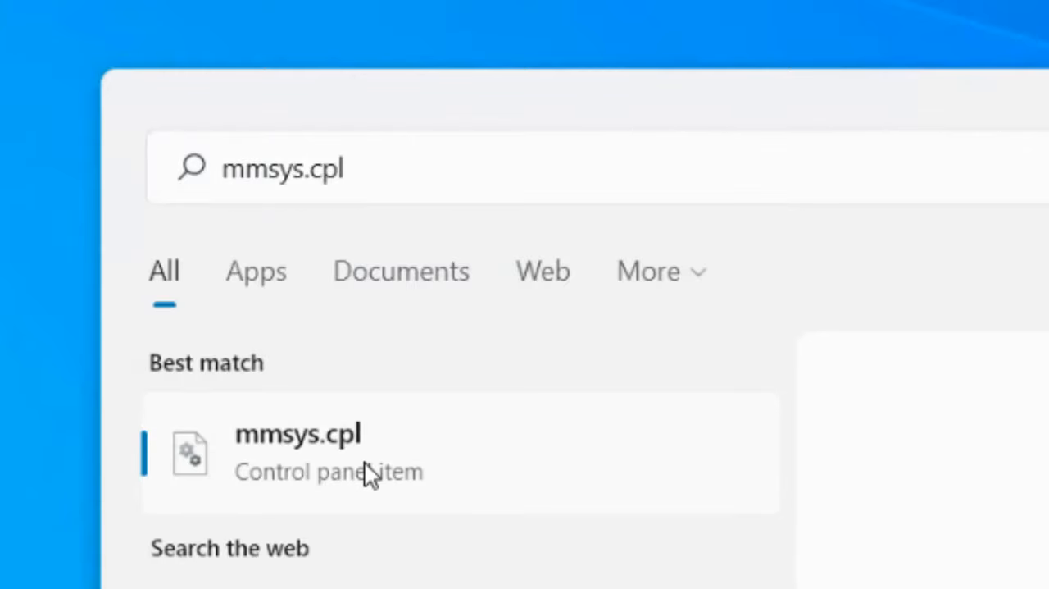
pyautogui.click(297, 451)
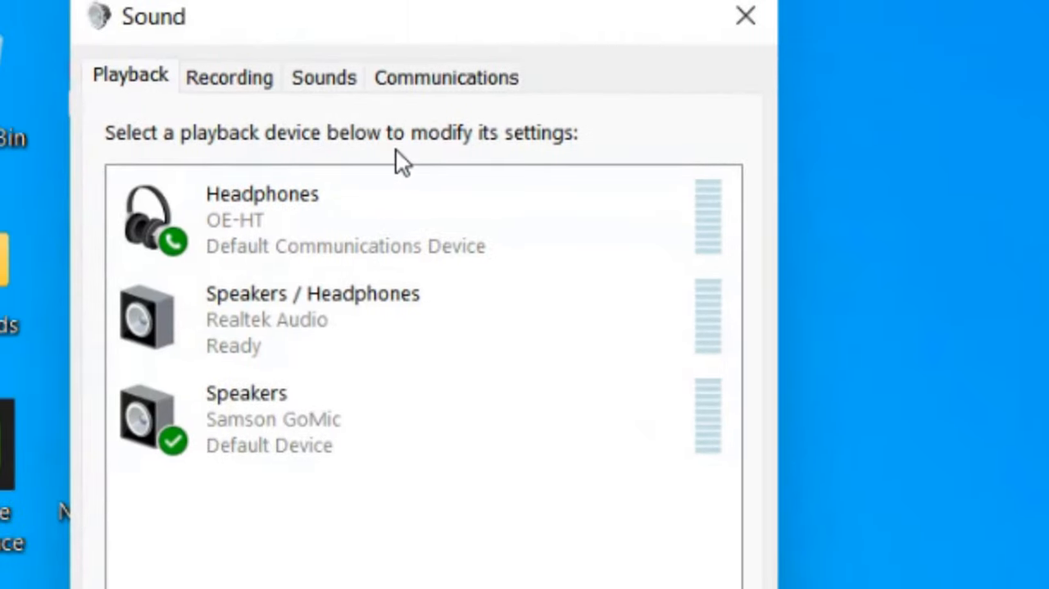
pyautogui.moveTo(246, 94)
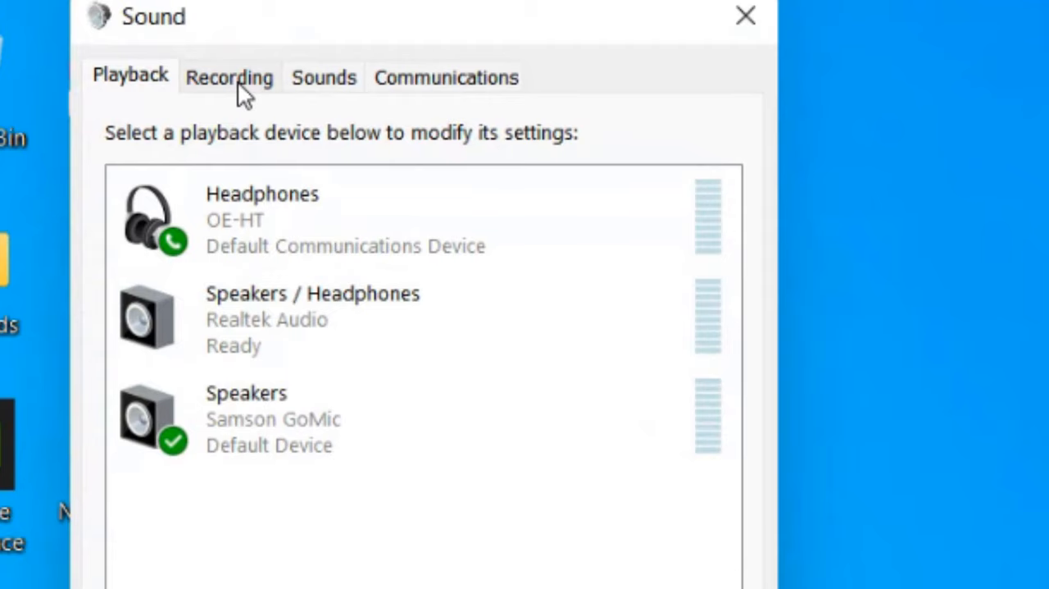
# Set Microphone (Realtek Audio) as the default recording device, then cancel out of the dialog
pyautogui.click(229, 76)
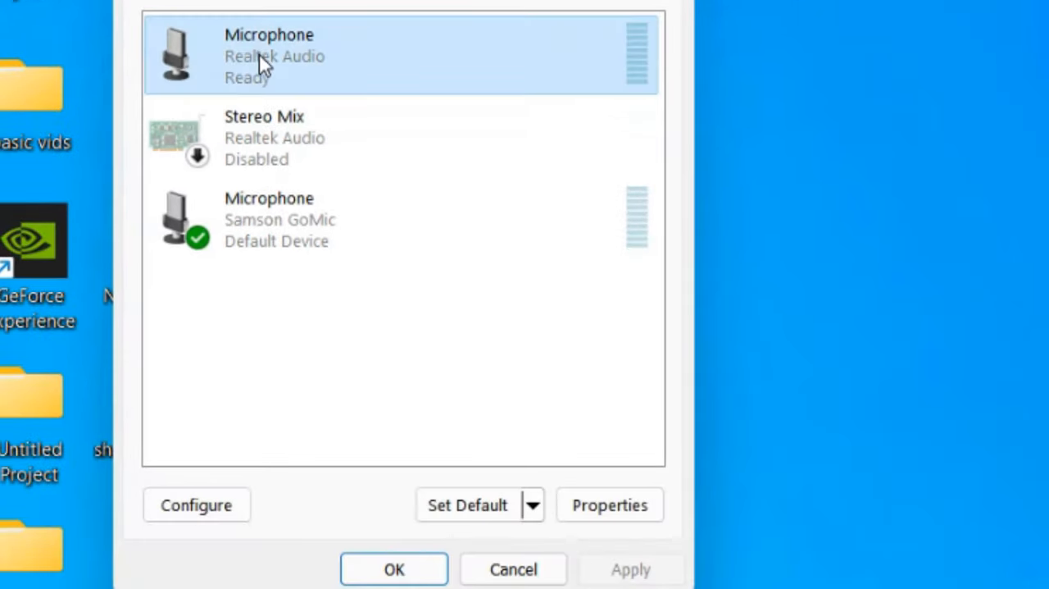
pyautogui.moveTo(240, 71)
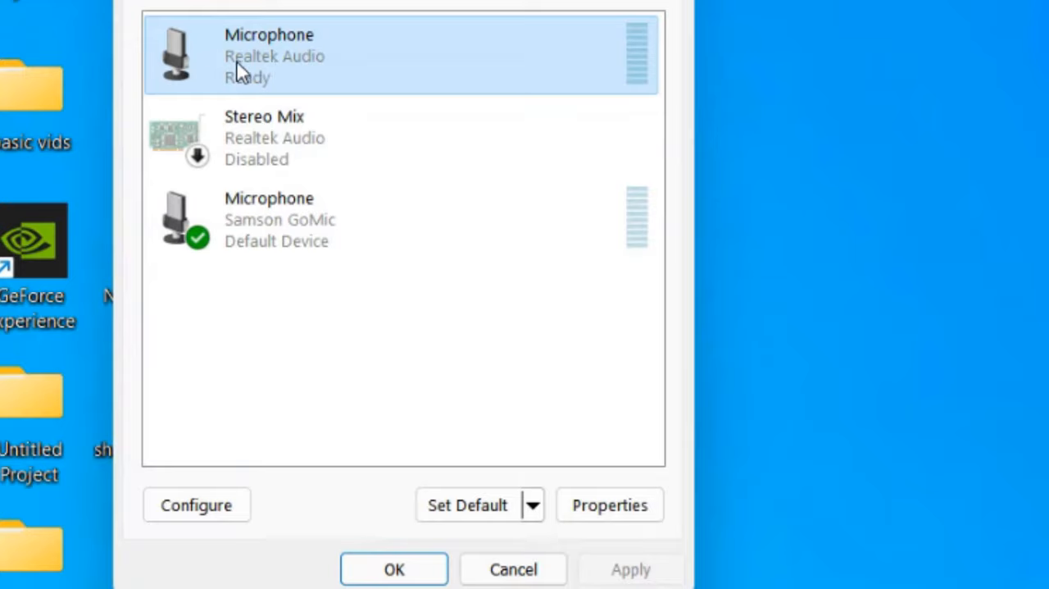
pyautogui.click(467, 504)
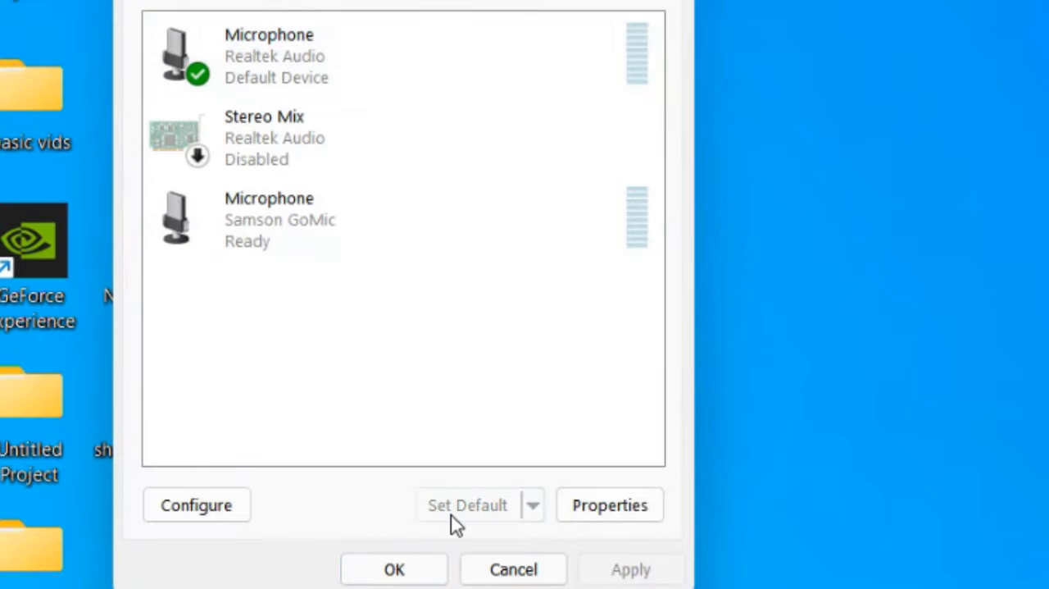
pyautogui.moveTo(502, 578)
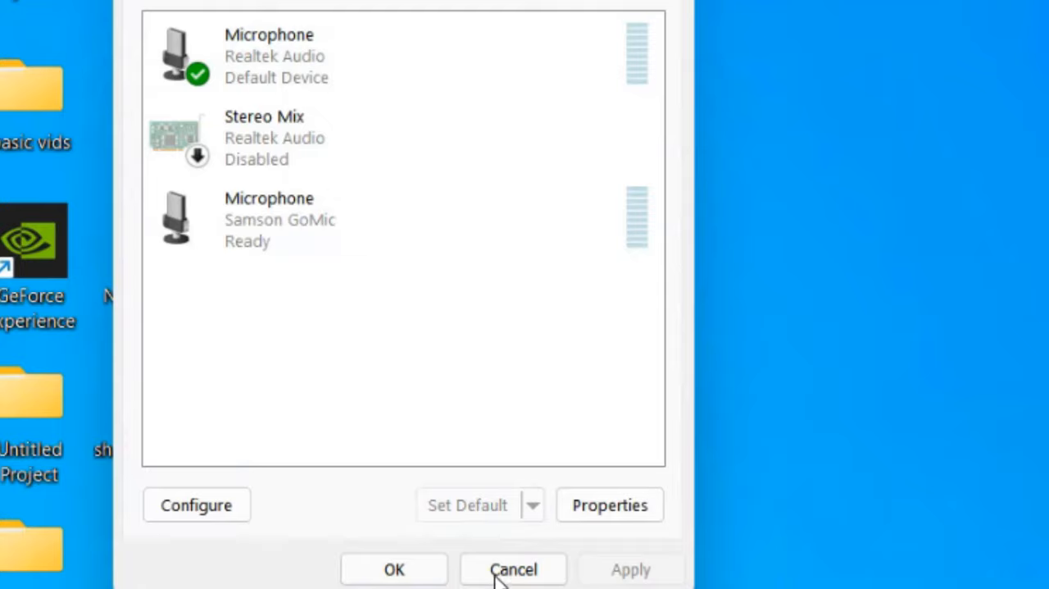
pyautogui.click(513, 568)
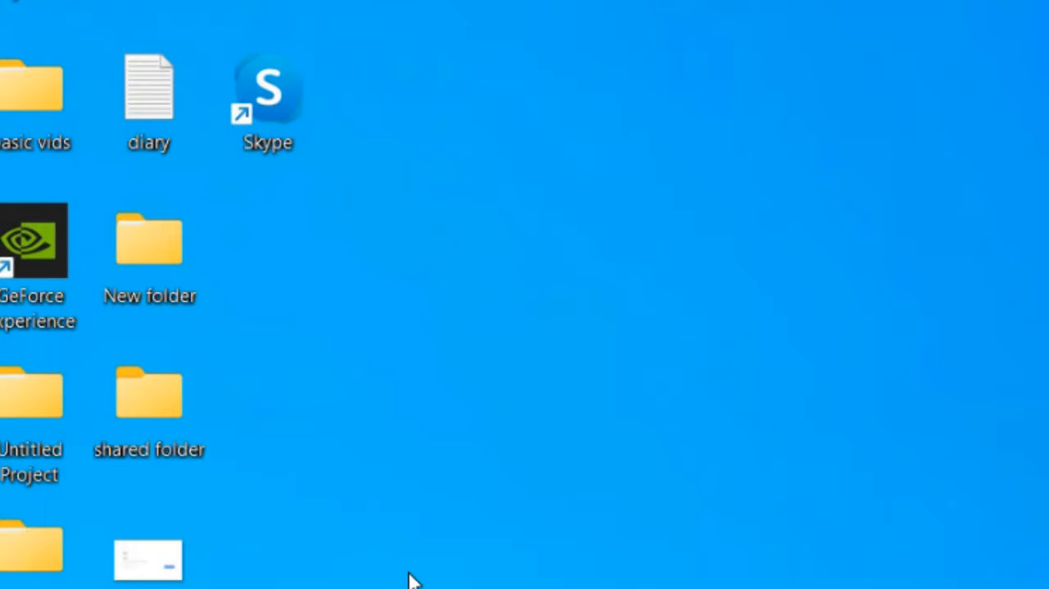